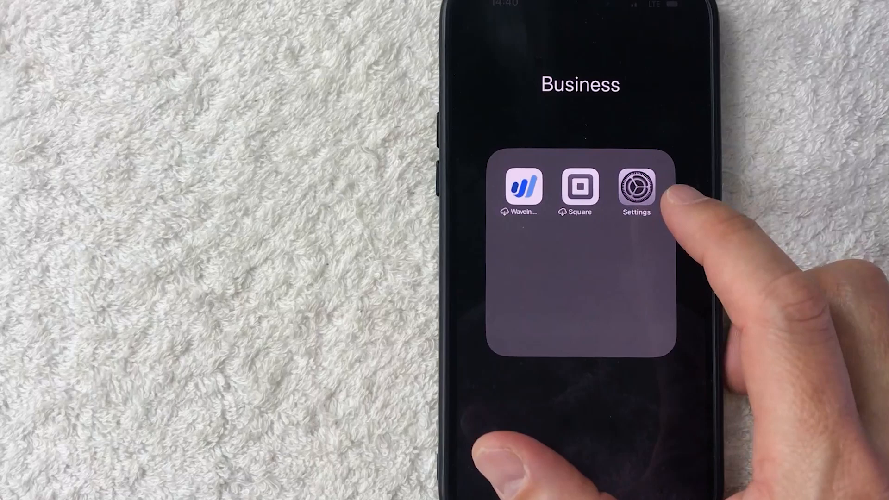
# Step: Launch the Settings app from the Business folder on the home screen
pyautogui.click(636, 188)
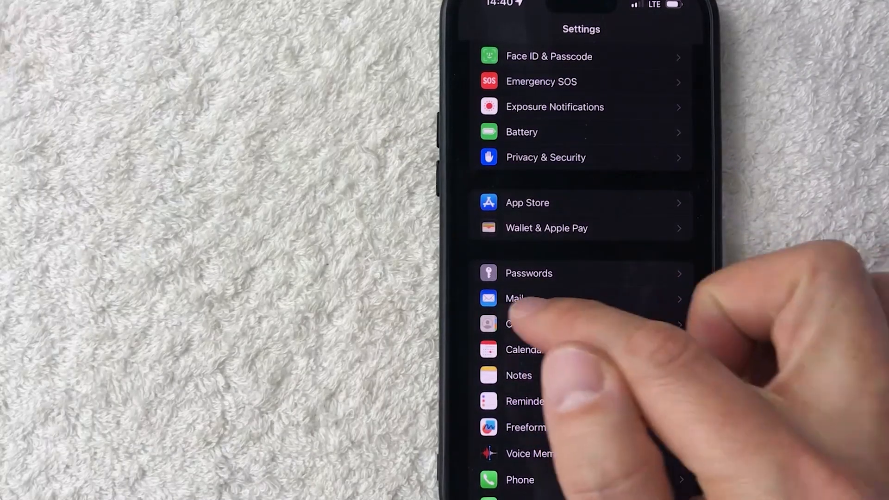
# Step: Go into the Mail settings from the main Settings list
pyautogui.click(514, 299)
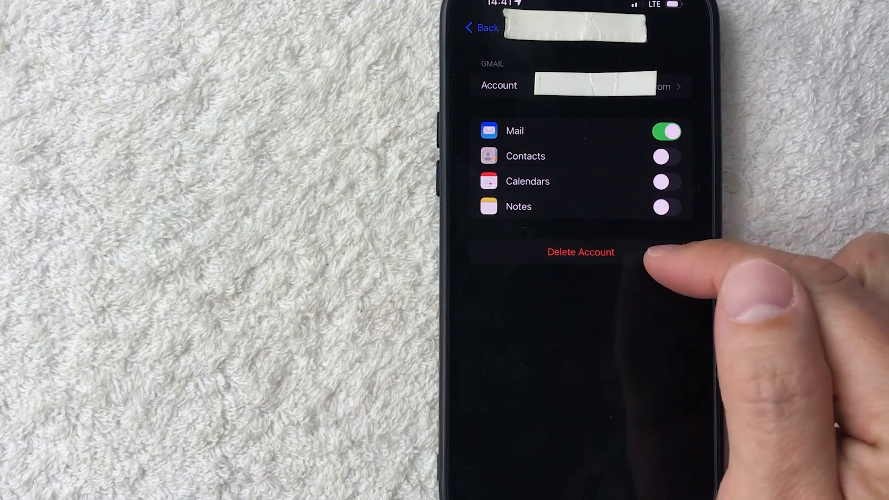
# Step: Delete the Gmail account and confirm, leaving iCloud in the Mail accounts list
pyautogui.click(581, 252)
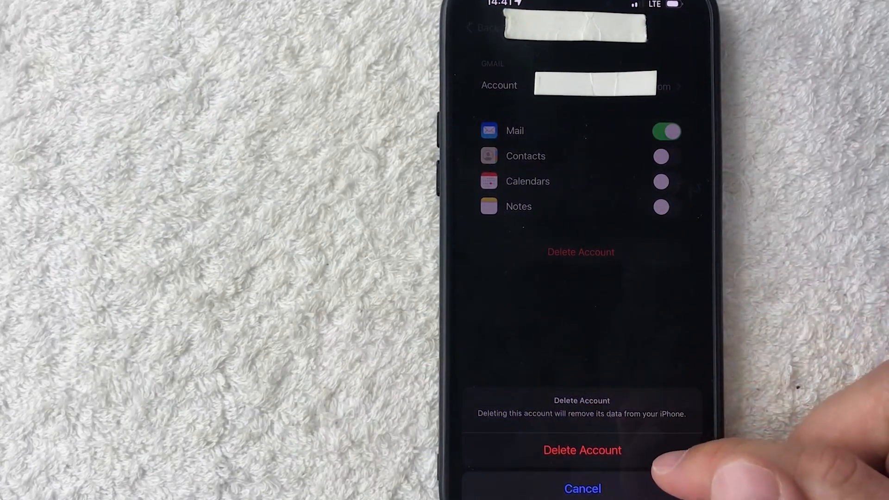
pyautogui.click(582, 450)
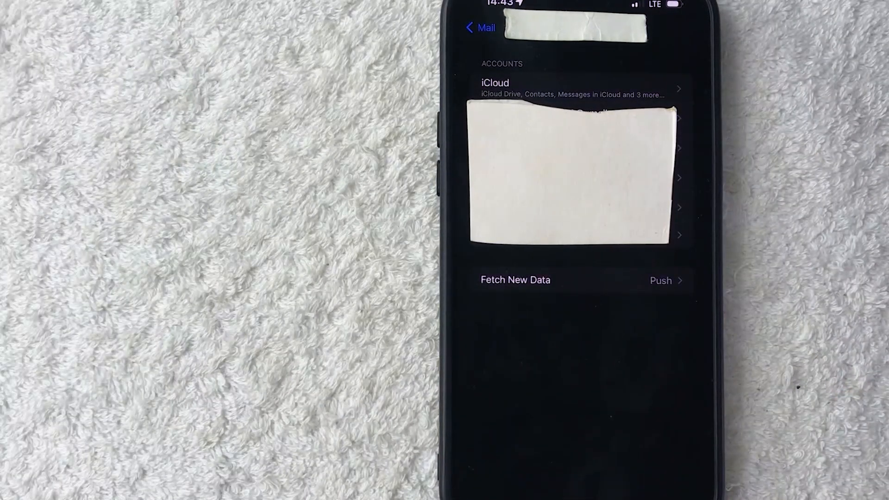